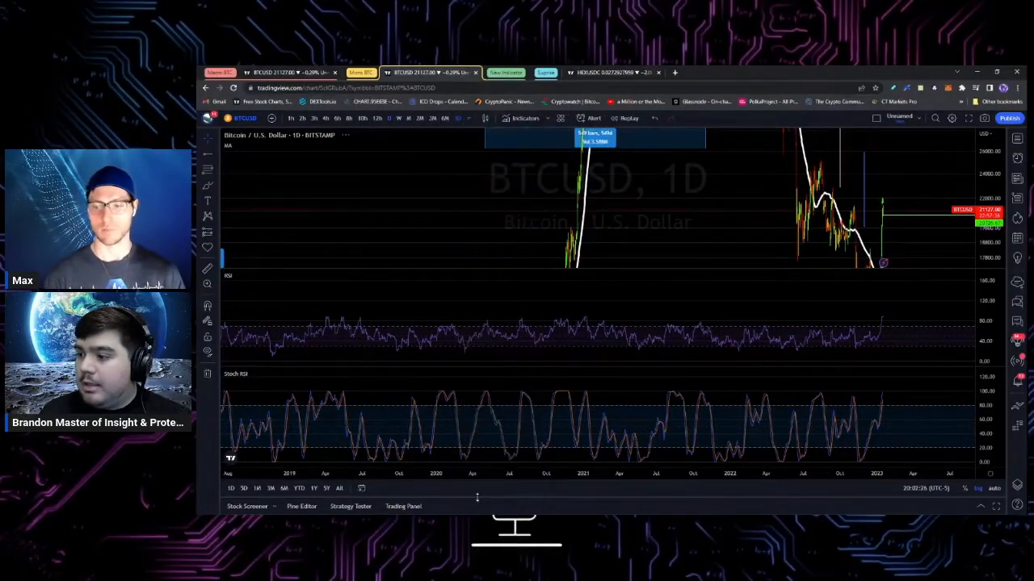
Zoom the BTCUSD chart to the January 2023 rally and switch it to 4-hour candles.
click(458, 118)
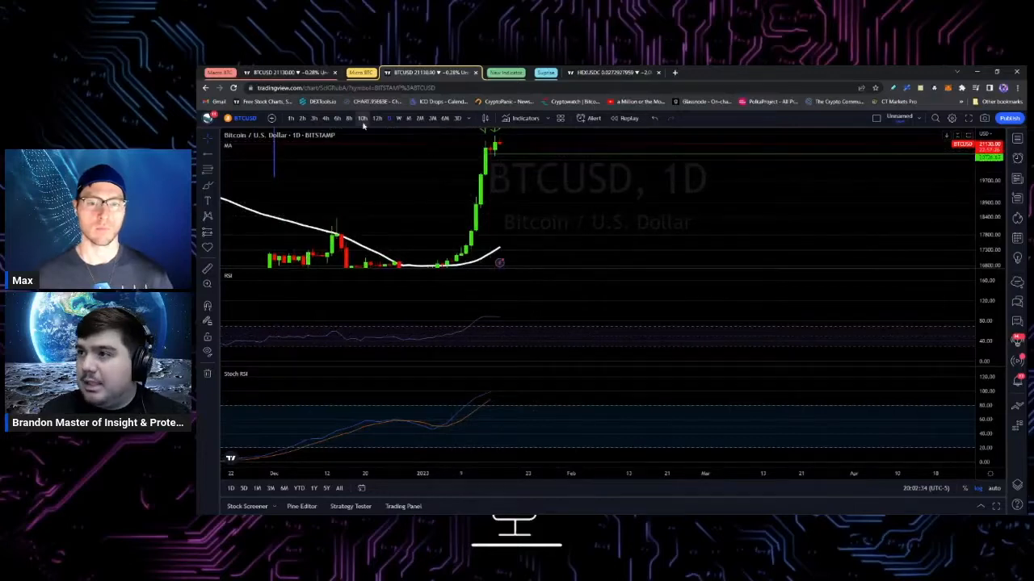
click(349, 118)
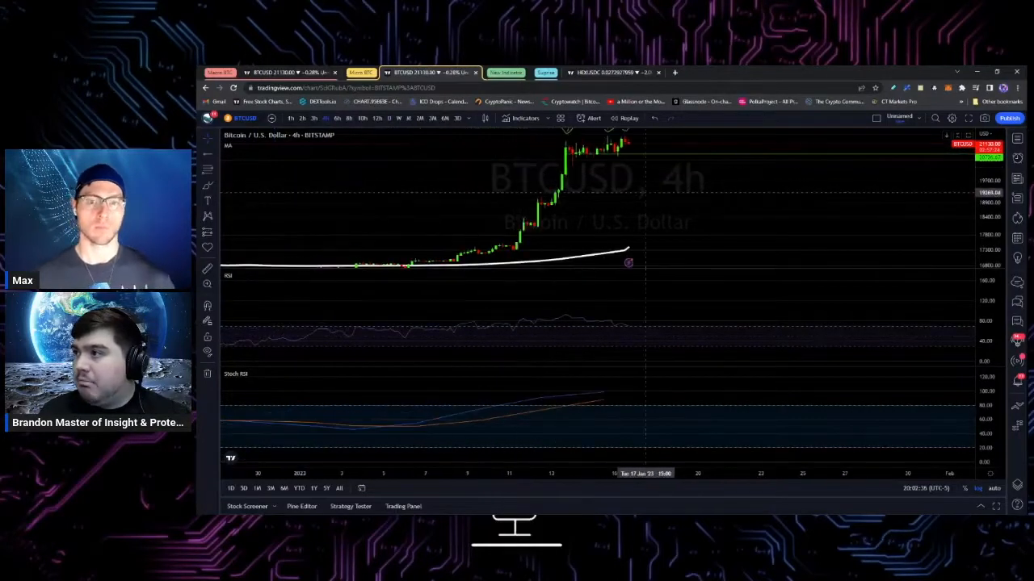